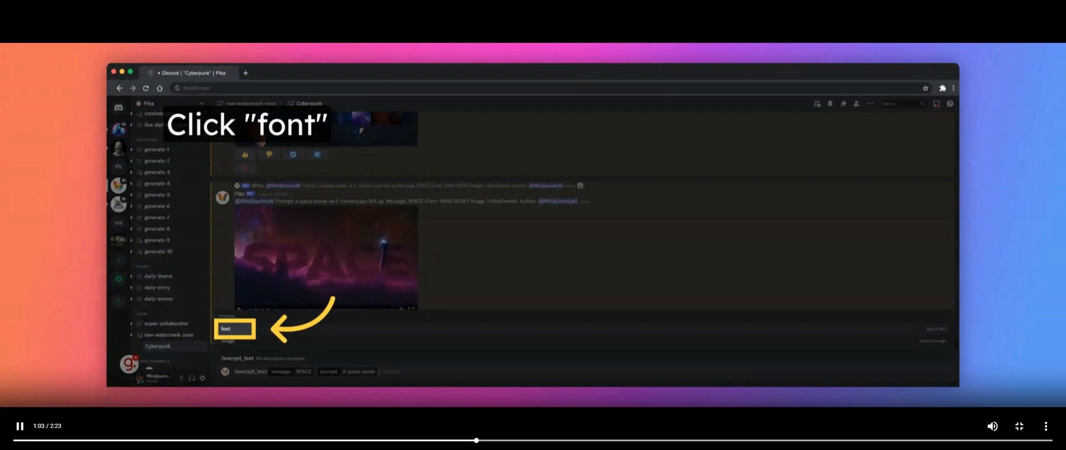
Add the font option to the /encrypt_text request for SPACE over a space scene
{"action": "left_click", "coordinate": [232, 328]}
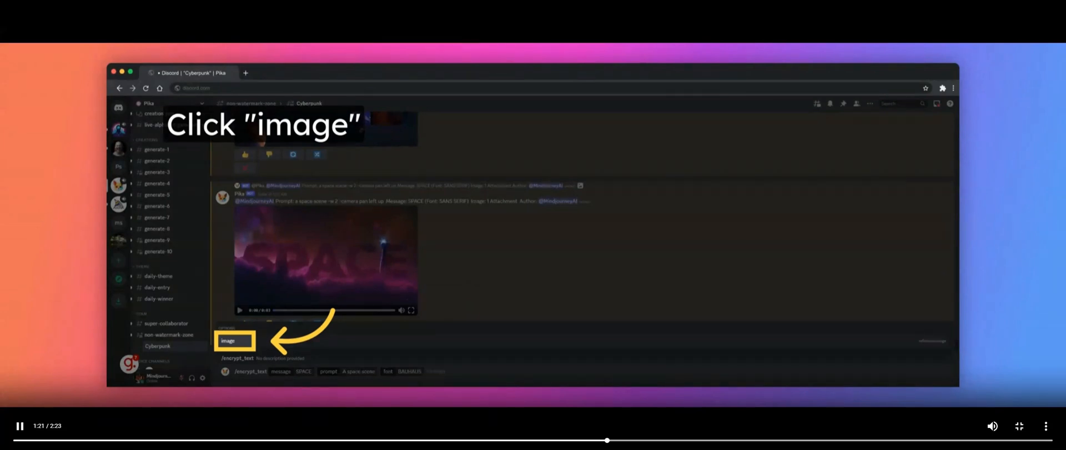
Add the image option to the Pika request for SPACE in Bauhaus font
{"action": "left_click", "coordinate": [231, 341]}
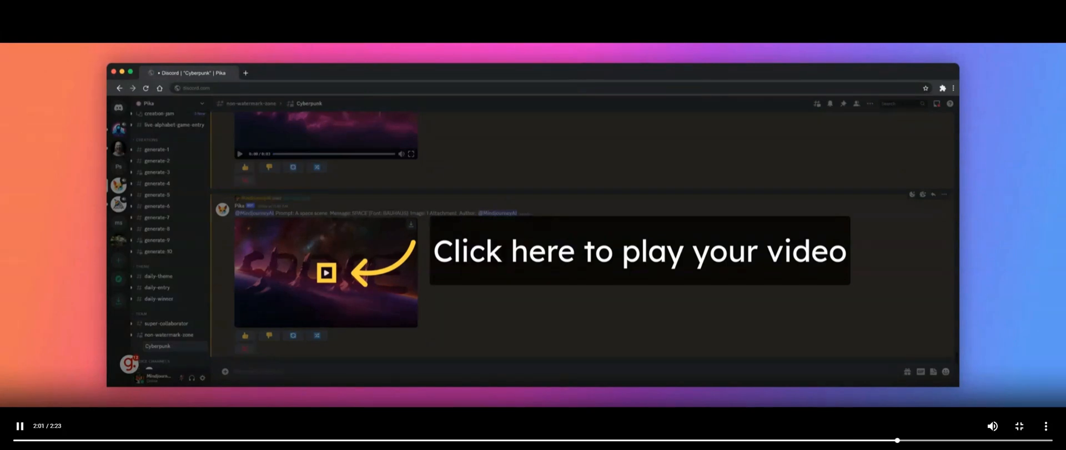
Play the generated SPACE video and expand it to full screen
{"action": "left_click", "coordinate": [327, 272]}
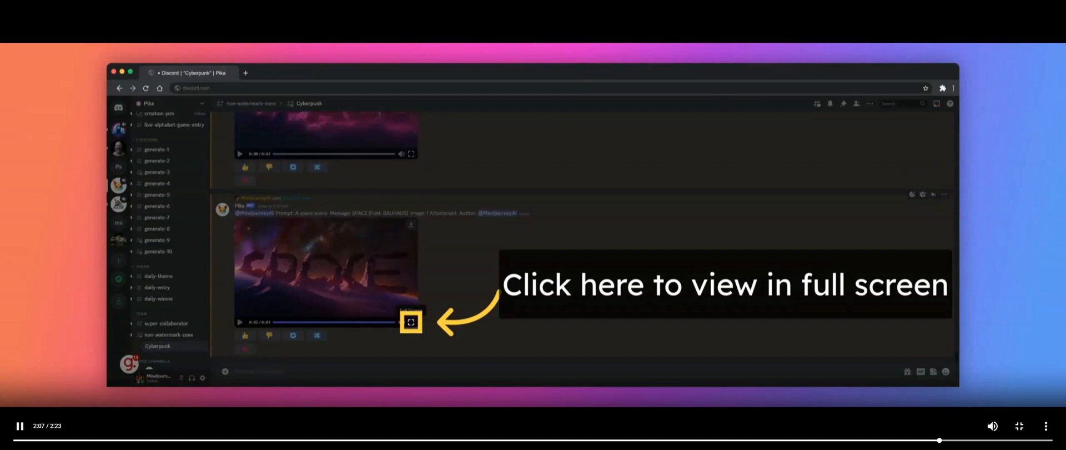
{"action": "left_click", "coordinate": [409, 322]}
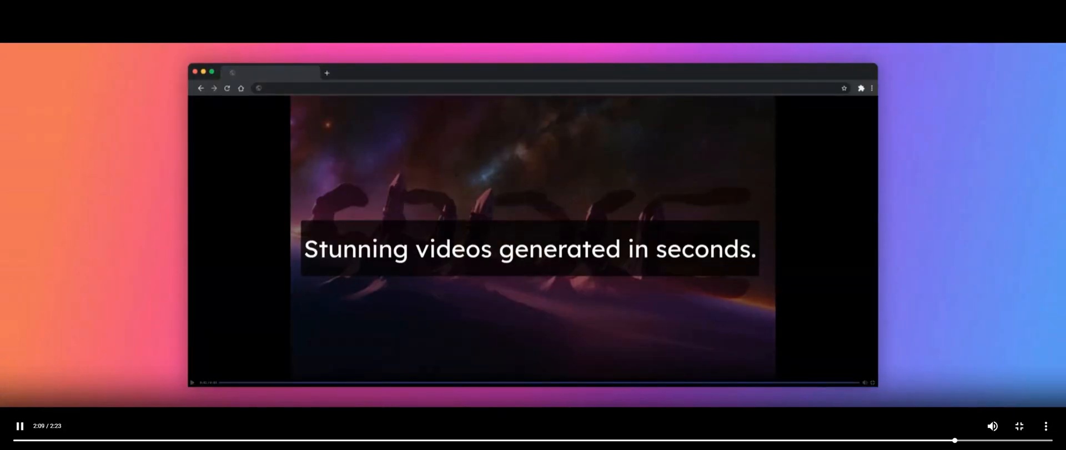